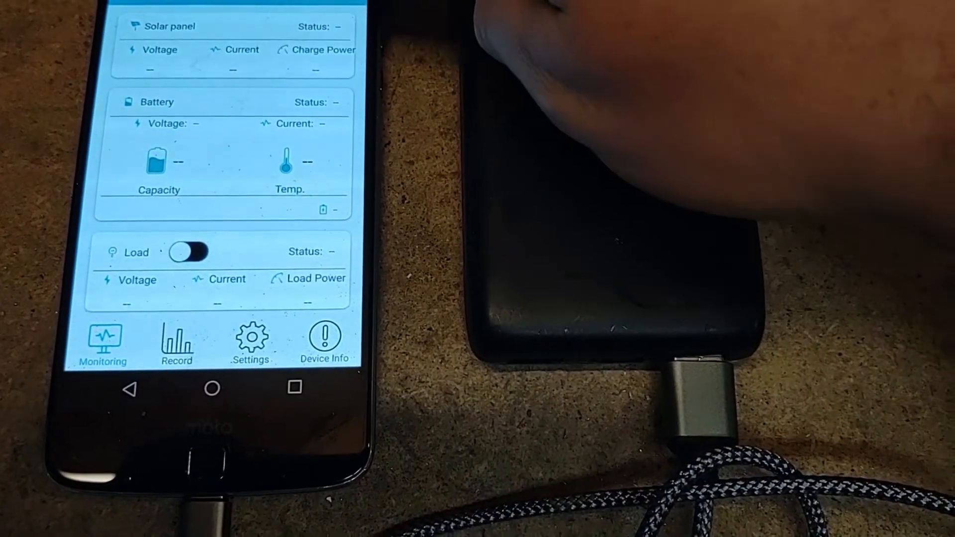
Step: Add a device and connect to the BT-TH module found in the Bluetooth search
click(292, 23)
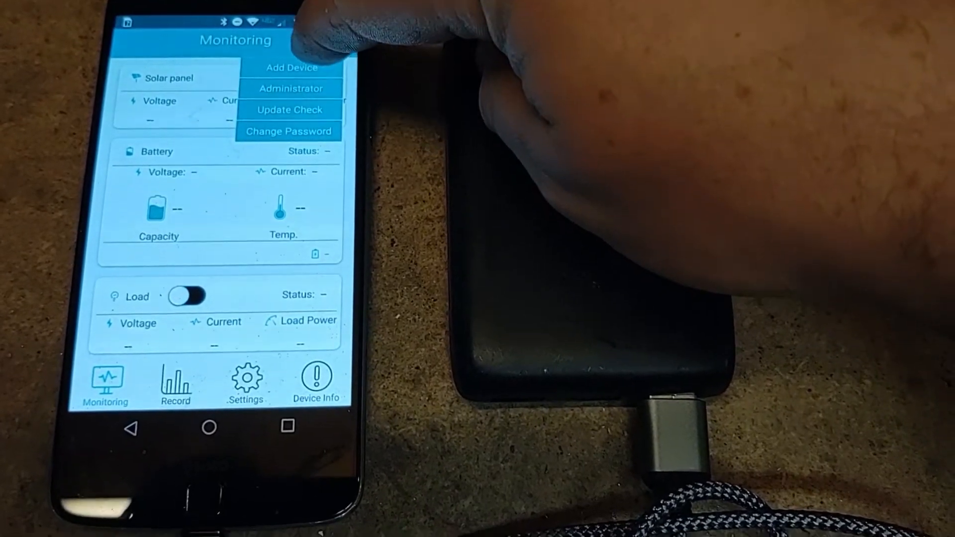
click(293, 67)
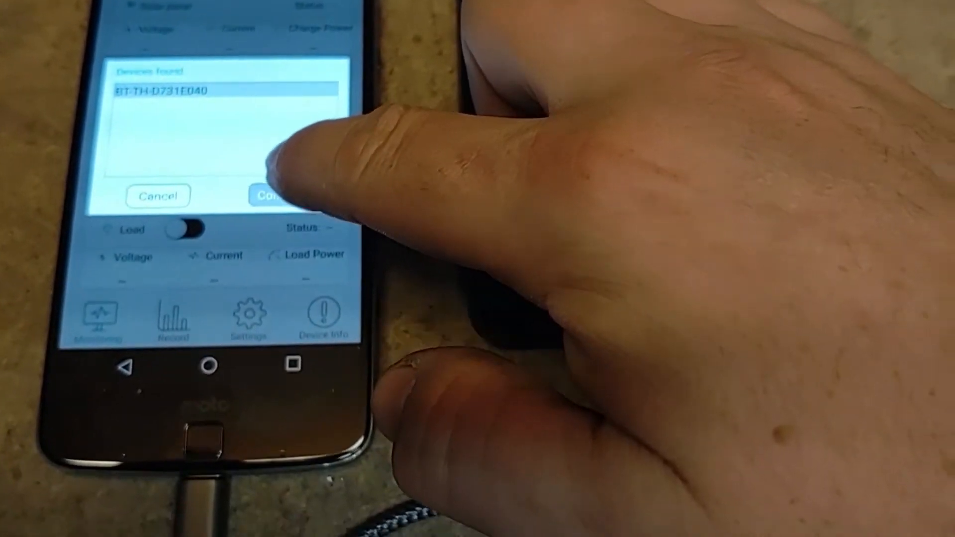
click(274, 196)
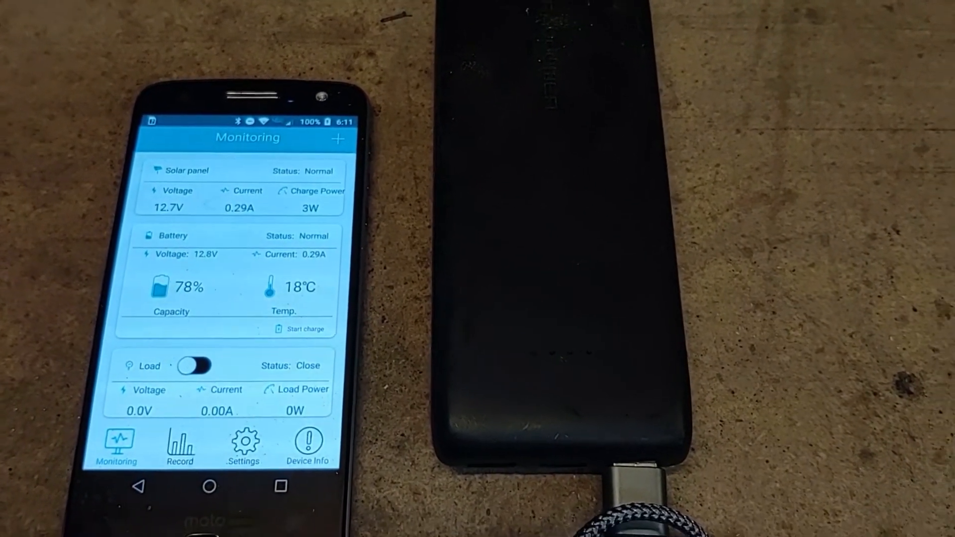
Step: Switch to the Record screen showing 2020/09/24 with 0.948kWh generated
click(180, 448)
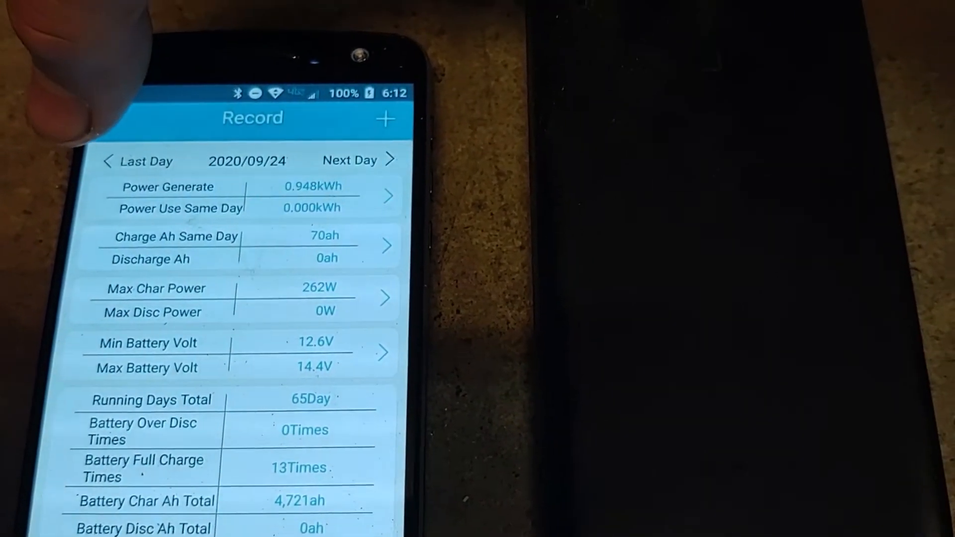
Step: Page back day by day through the records from 2020/09/24 toward 2020/09/16
click(144, 160)
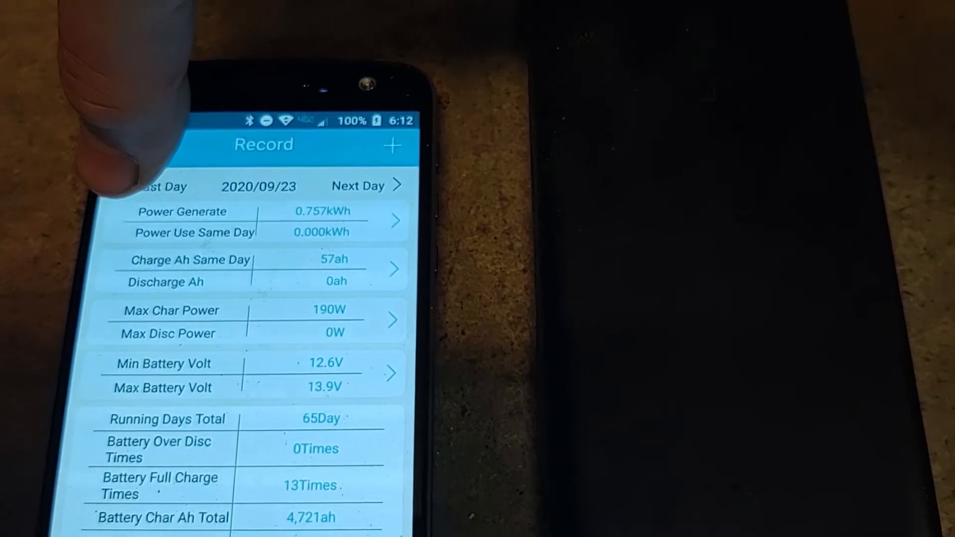
click(152, 186)
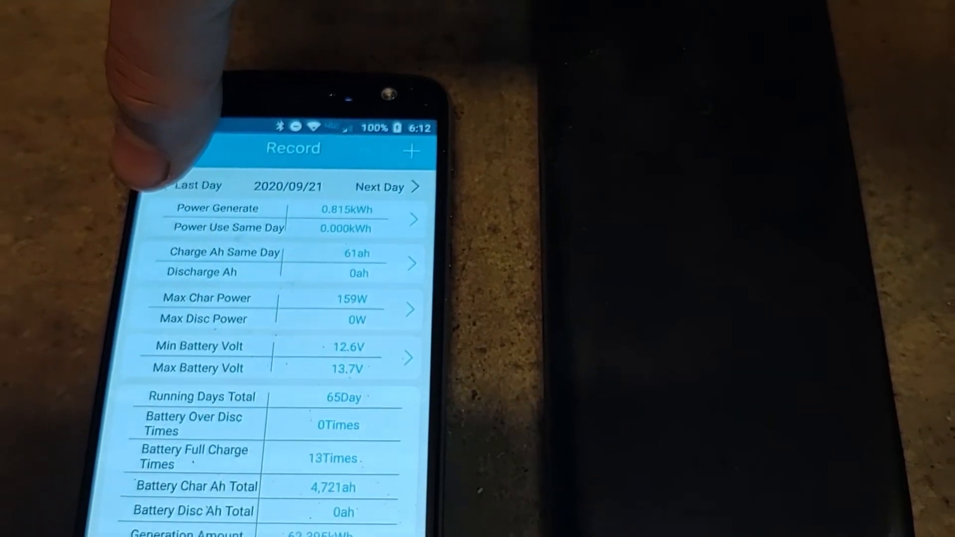
click(195, 186)
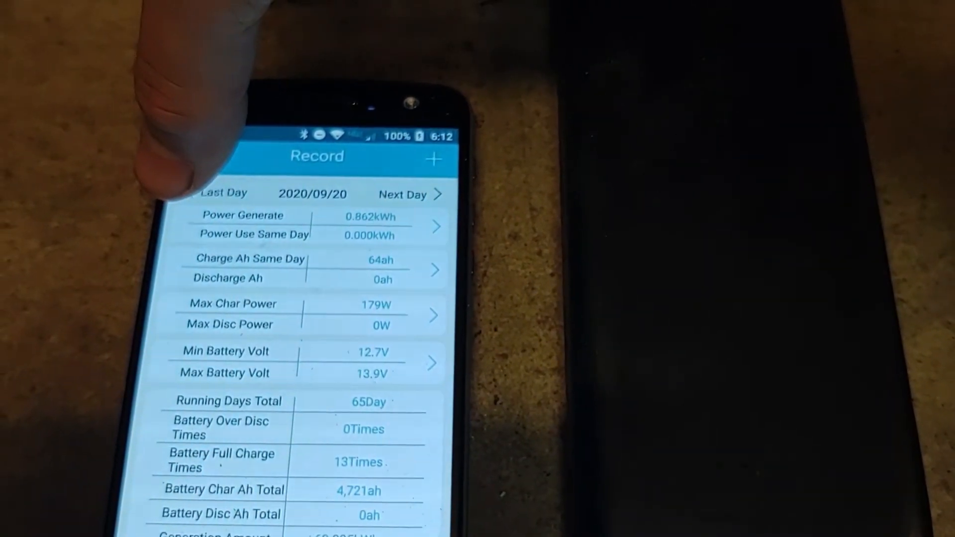
click(219, 193)
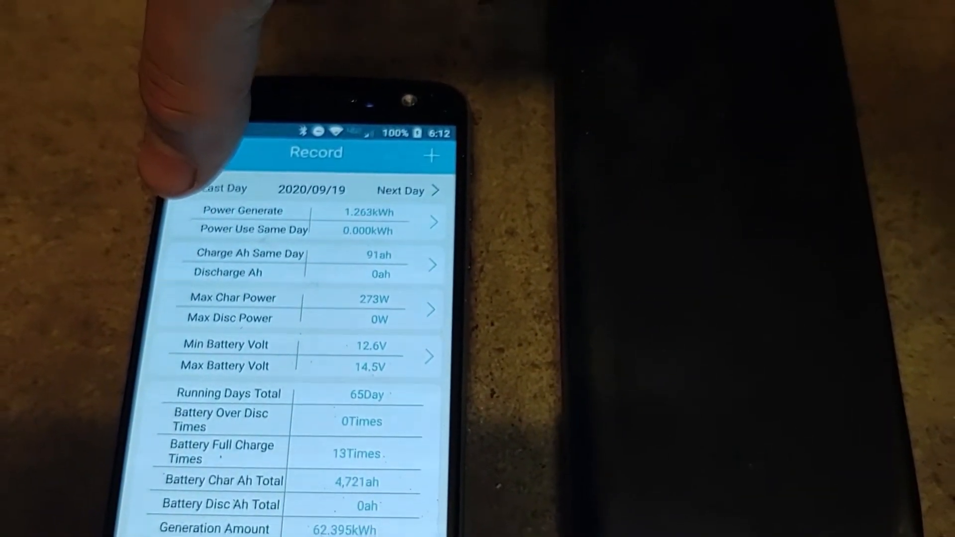
click(226, 189)
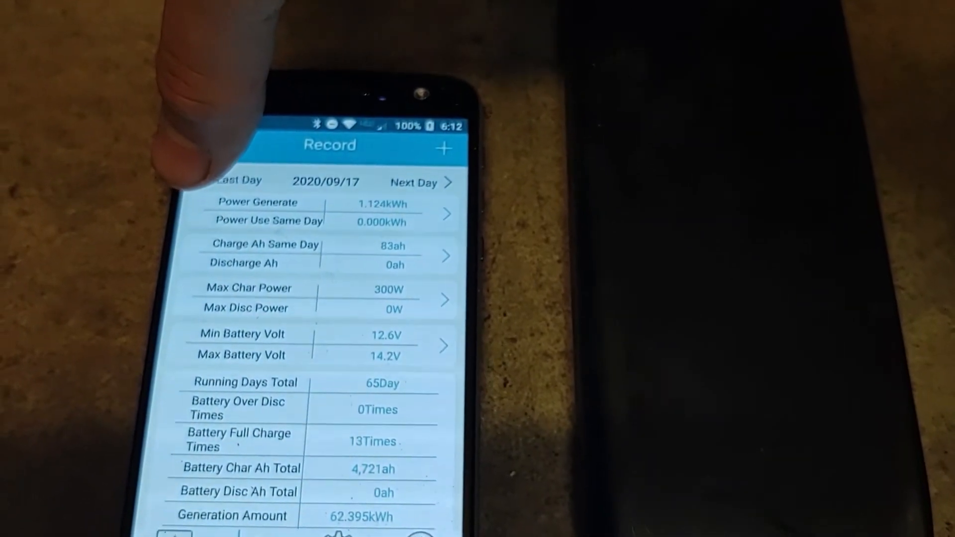
click(237, 180)
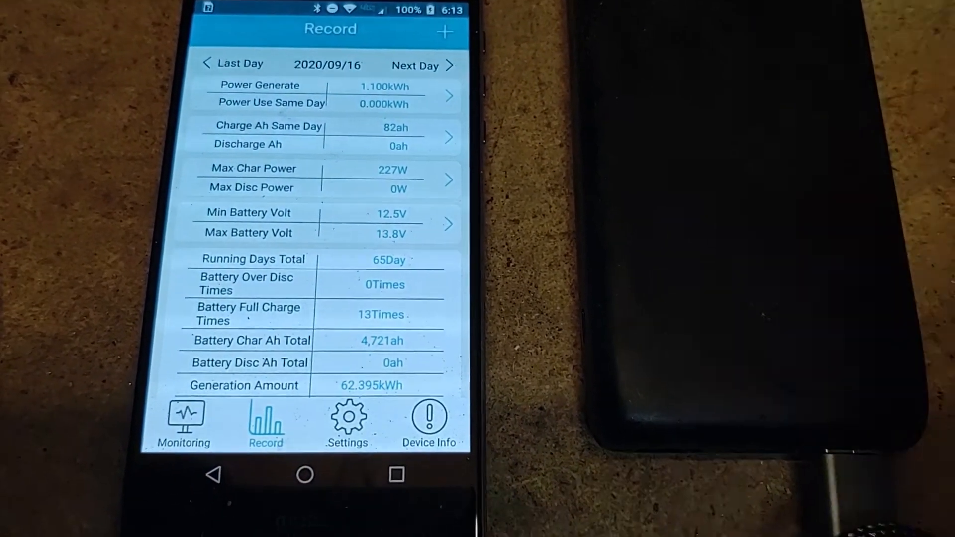
Step: Continue back through 2020/09/15 to 2020/09/07, which shows 1.229kWh generated
click(232, 63)
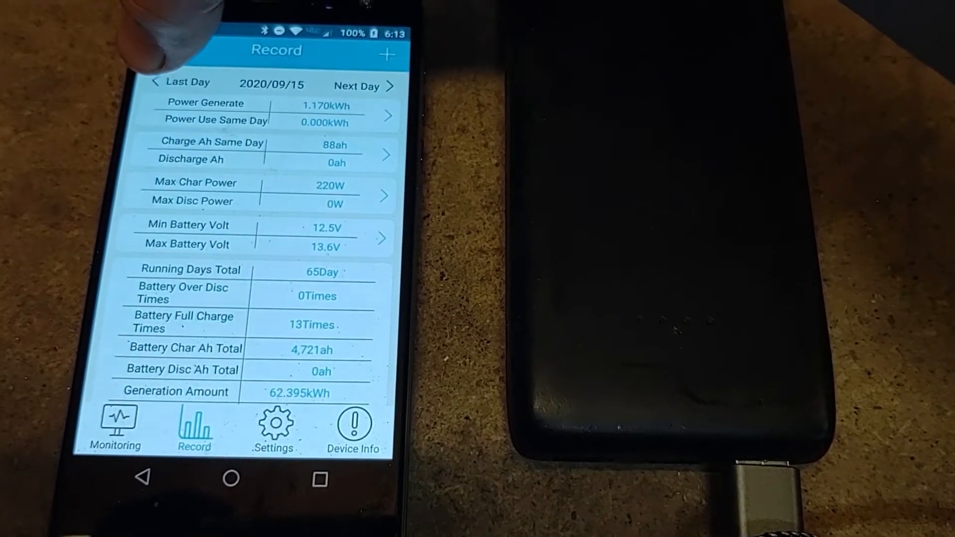
click(186, 82)
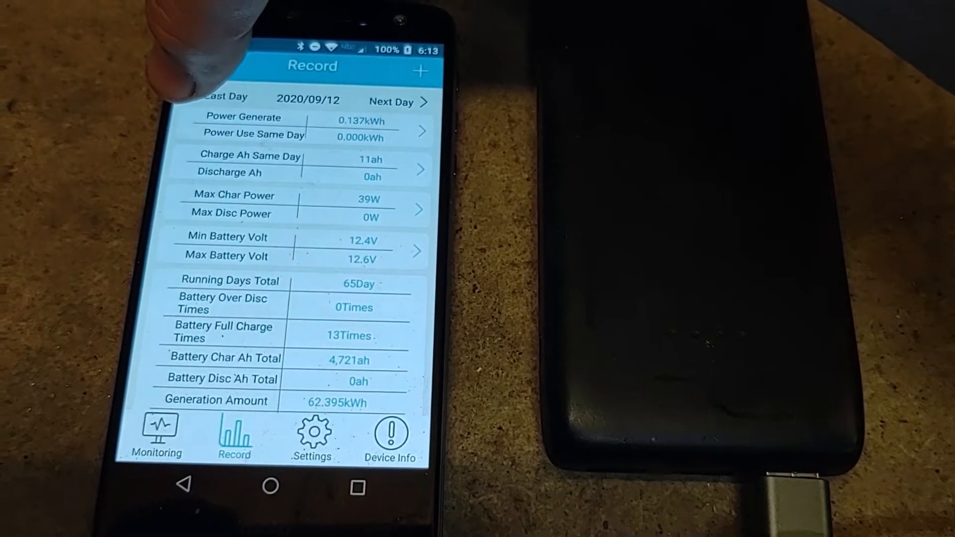
click(226, 101)
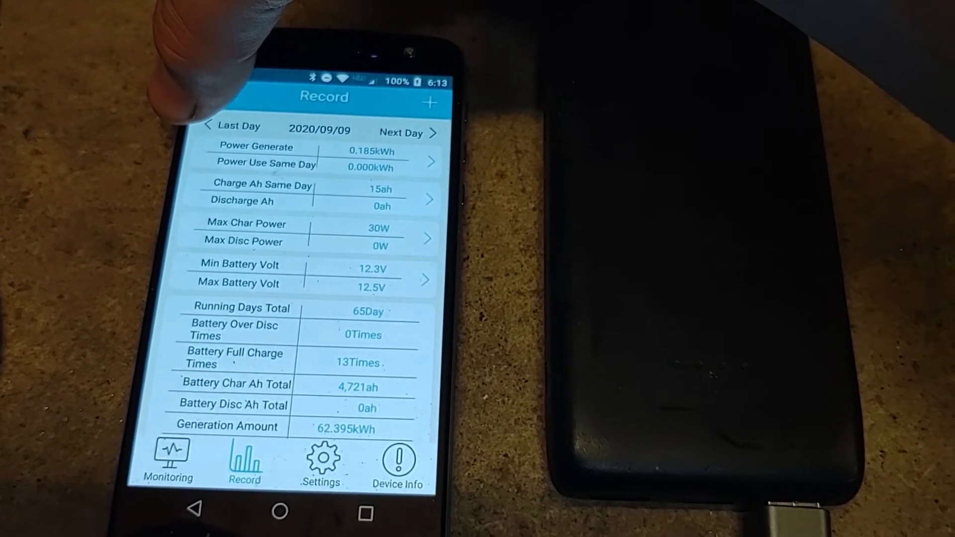
click(233, 126)
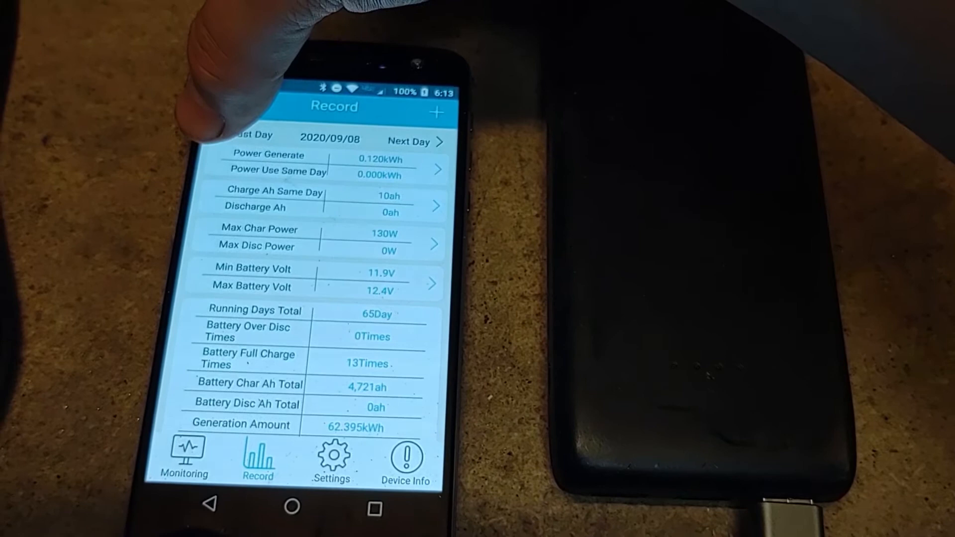
click(247, 135)
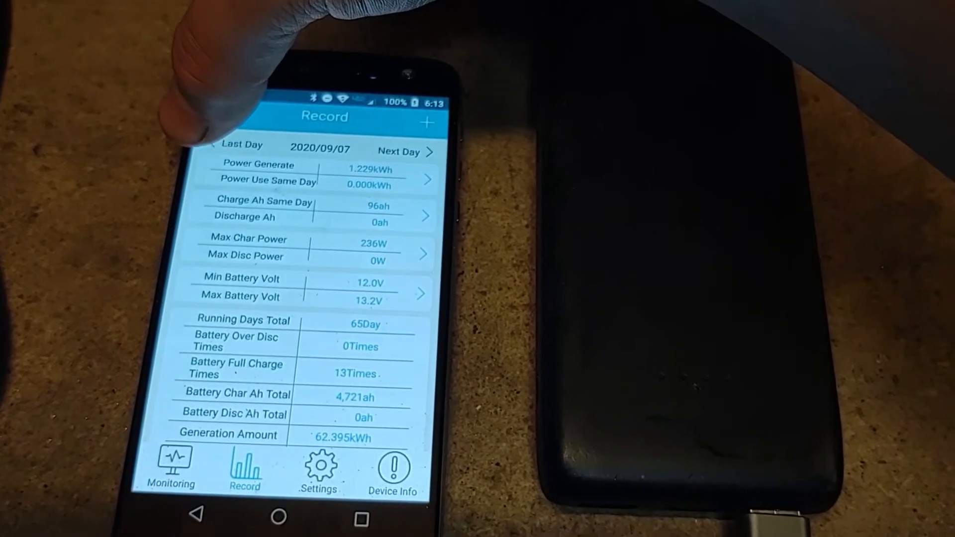